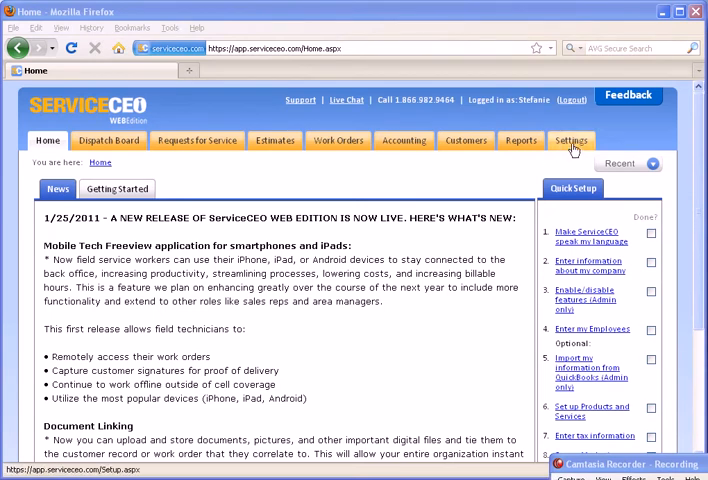
- Go to Settings and reach the Customers entry under Application Setup
{"action": "left_click", "coordinate": [572, 140]}
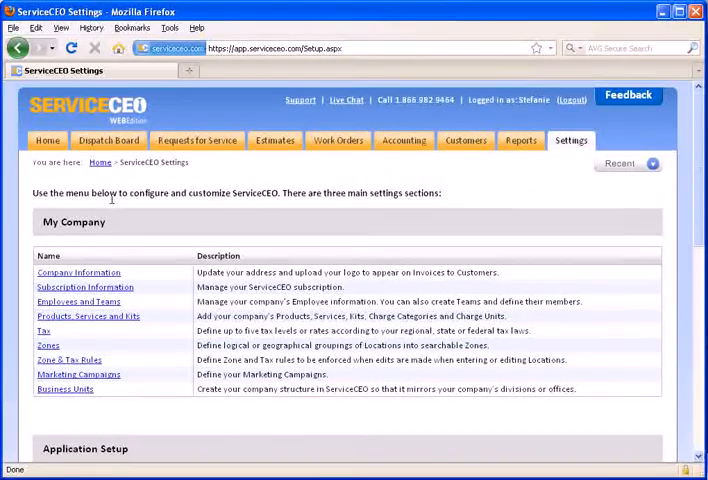
{"action": "scroll", "scroll_direction": "down", "scroll_amount": 3}
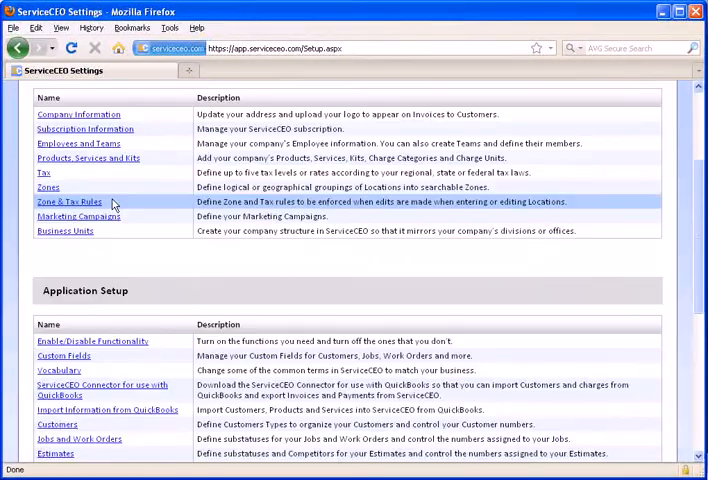
{"action": "scroll", "scroll_direction": "down", "scroll_amount": 3}
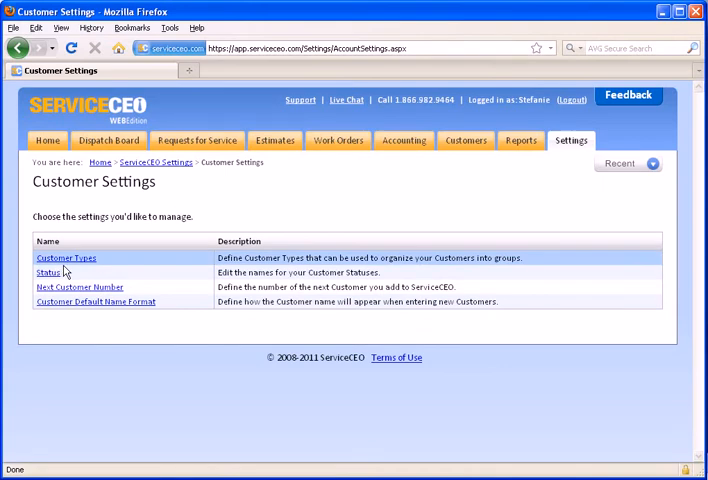
{"action": "mouse_move", "coordinate": [78, 258]}
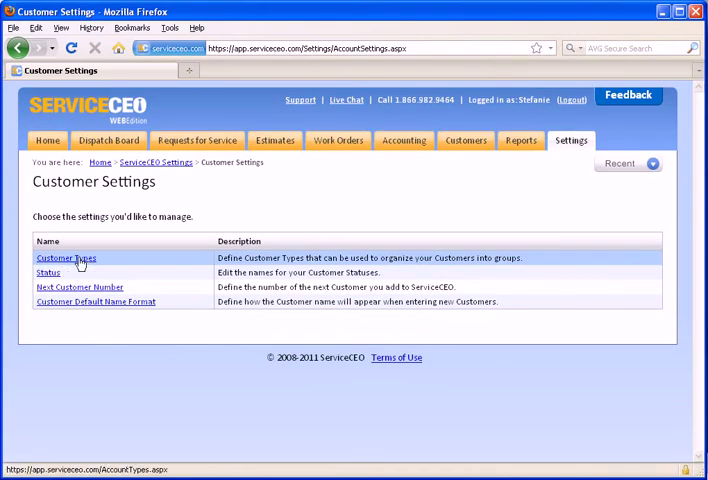
- Create a new customer type named Condo
{"action": "left_click", "coordinate": [78, 258]}
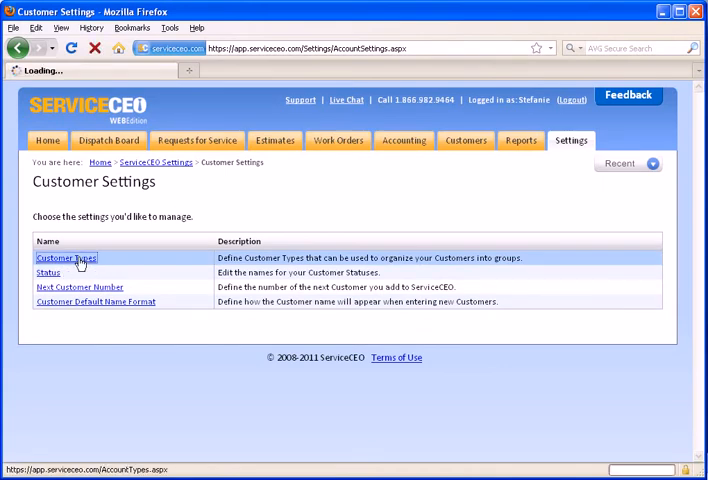
{"action": "left_click", "coordinate": [66, 258]}
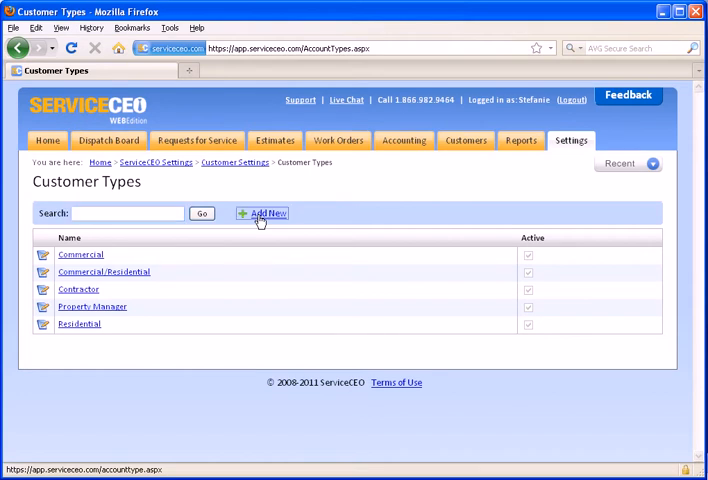
{"action": "left_click", "coordinate": [268, 212]}
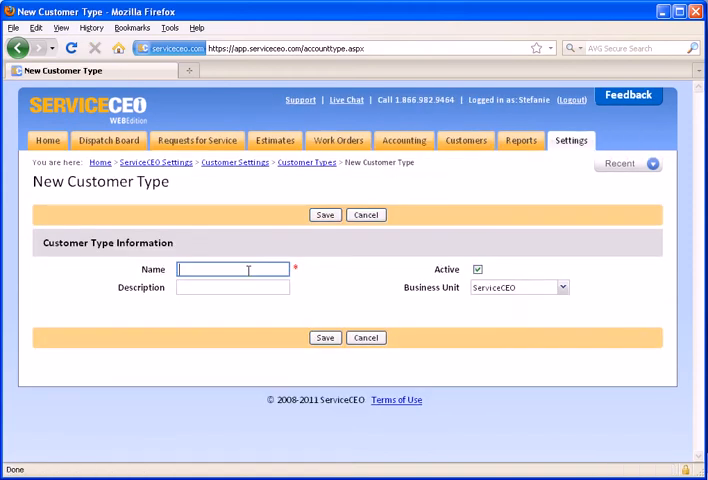
{"action": "type", "text": "Condo"}
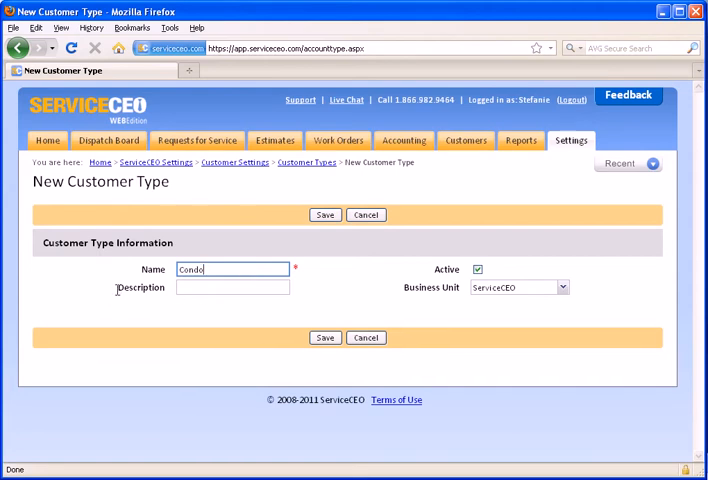
{"action": "left_click", "coordinate": [232, 288]}
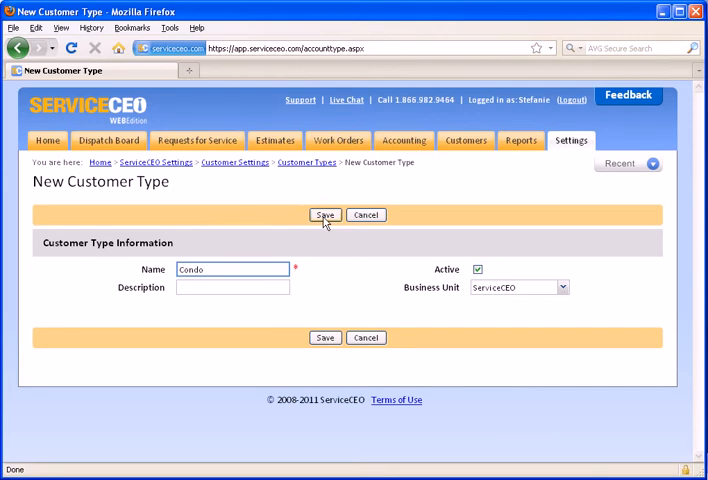
- Save the Condo type and return to the Customer Types list
{"action": "left_click", "coordinate": [324, 214]}
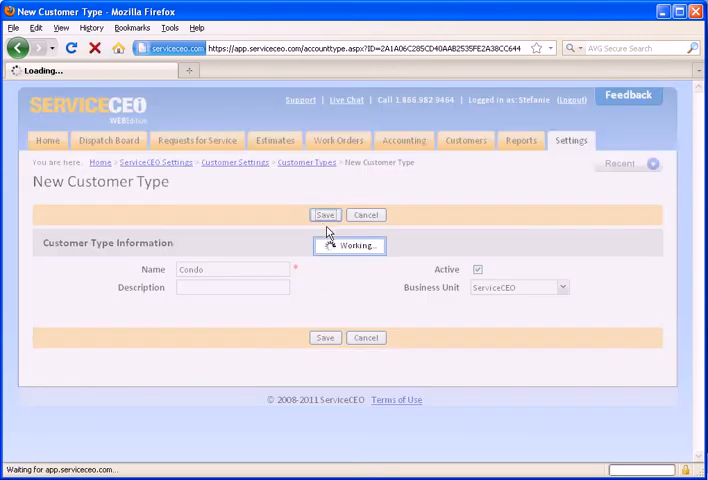
{"action": "left_click", "coordinate": [324, 214]}
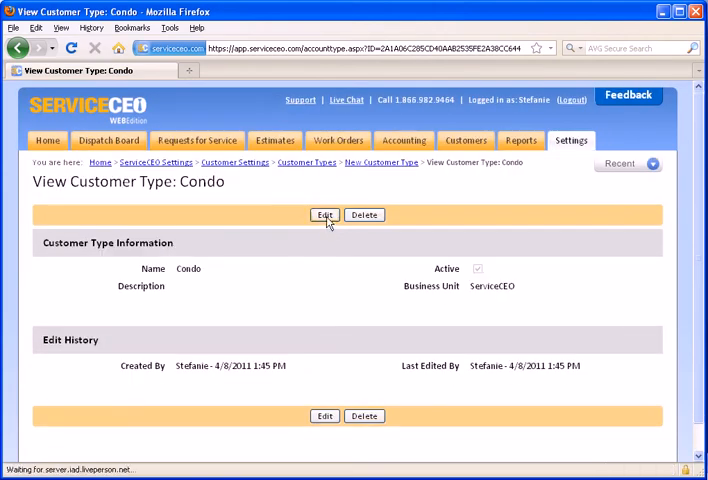
{"action": "left_click", "coordinate": [324, 214]}
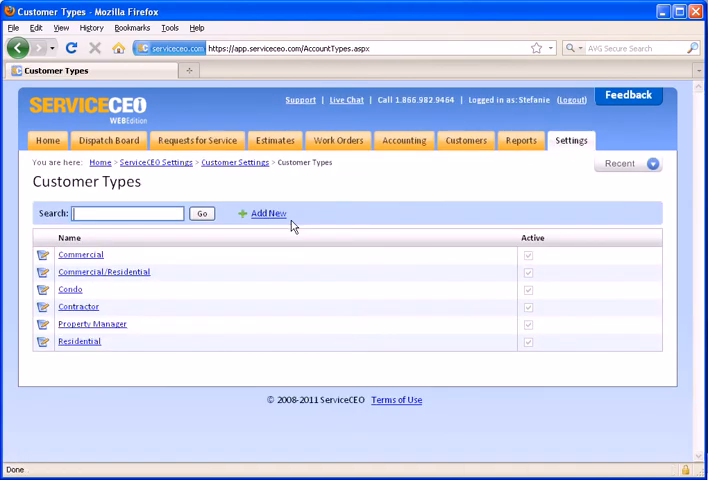
{"action": "mouse_move", "coordinate": [168, 248]}
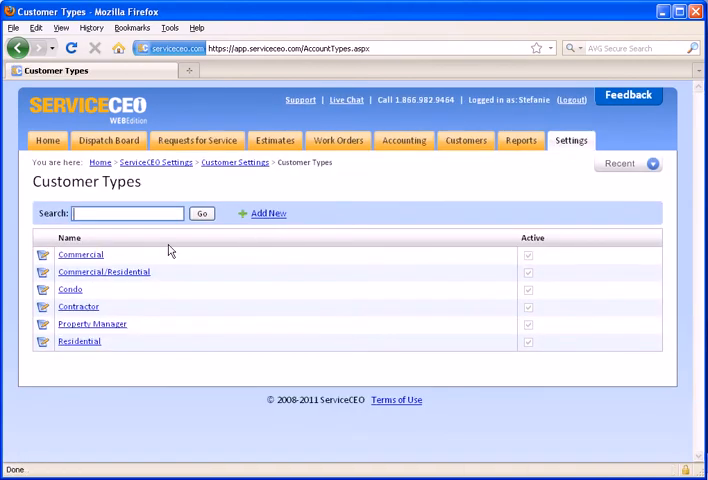
{"action": "mouse_move", "coordinate": [92, 324]}
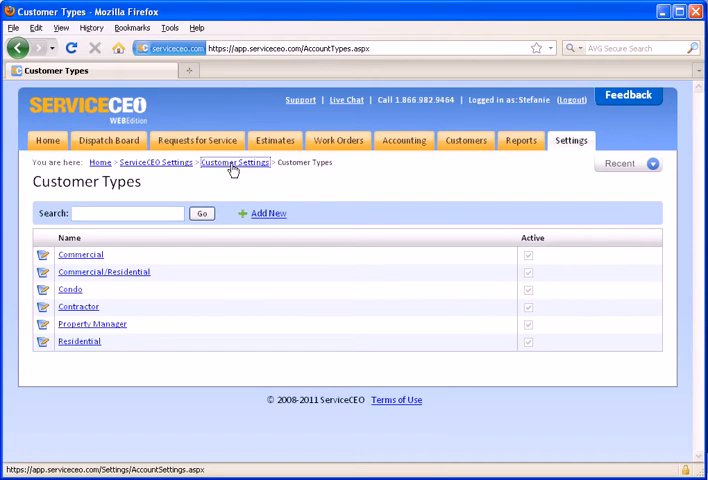
- Back in Customer Settings, view the Customer Statuses list down to the Inactive entry
{"action": "left_click", "coordinate": [234, 162]}
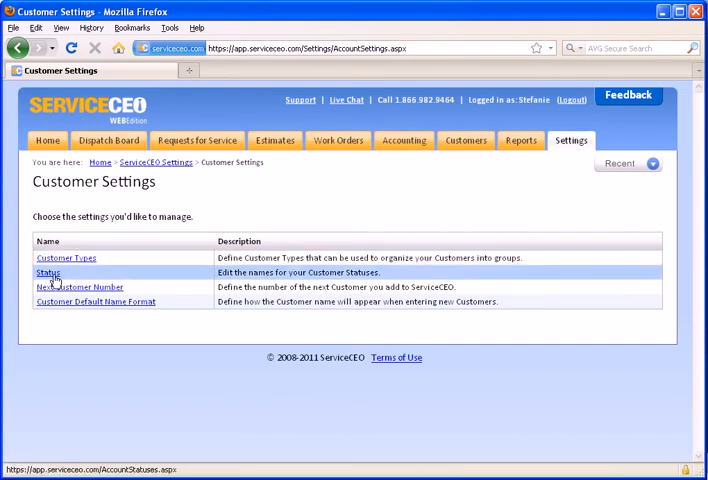
{"action": "left_click", "coordinate": [48, 272]}
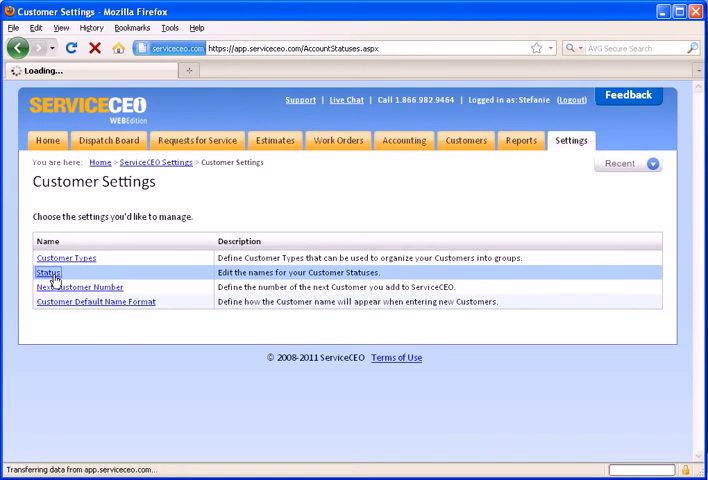
{"action": "left_click", "coordinate": [46, 272]}
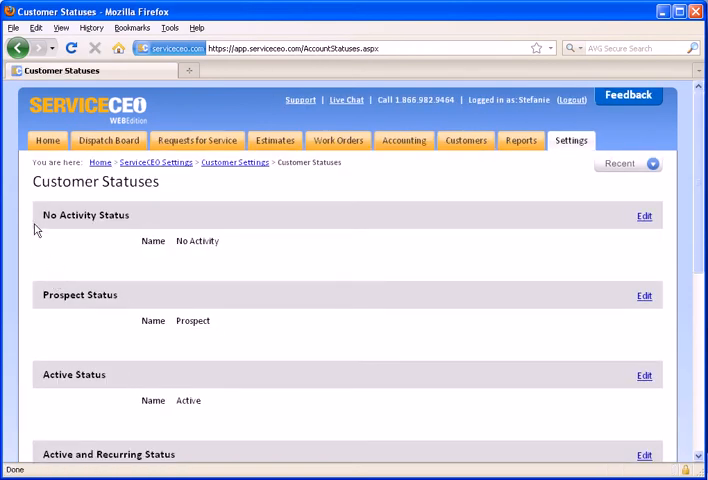
{"action": "mouse_move", "coordinate": [92, 214]}
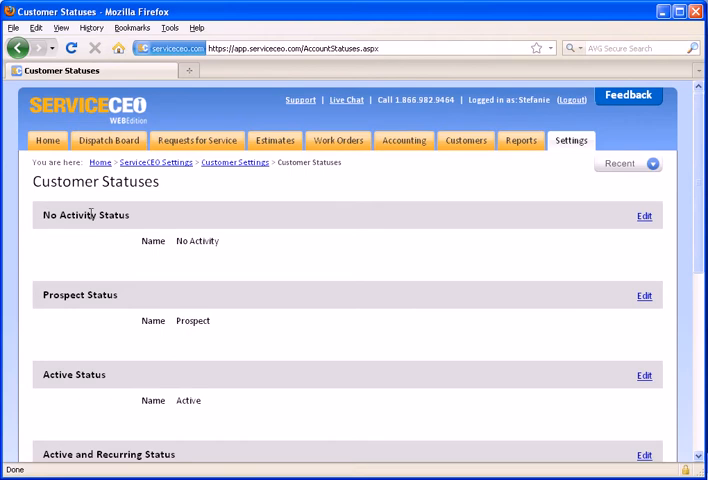
{"action": "mouse_move", "coordinate": [138, 252]}
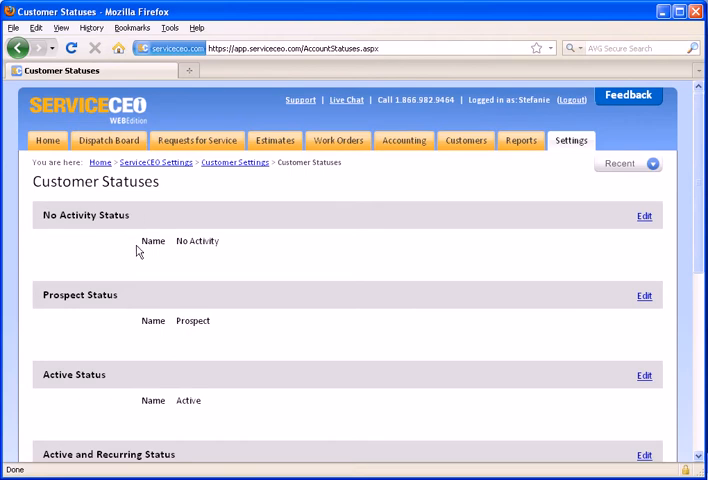
{"action": "mouse_move", "coordinate": [224, 250]}
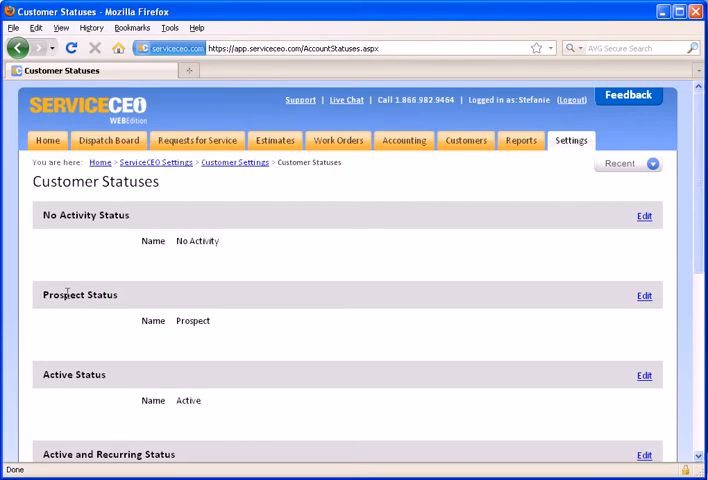
{"action": "mouse_move", "coordinate": [122, 304]}
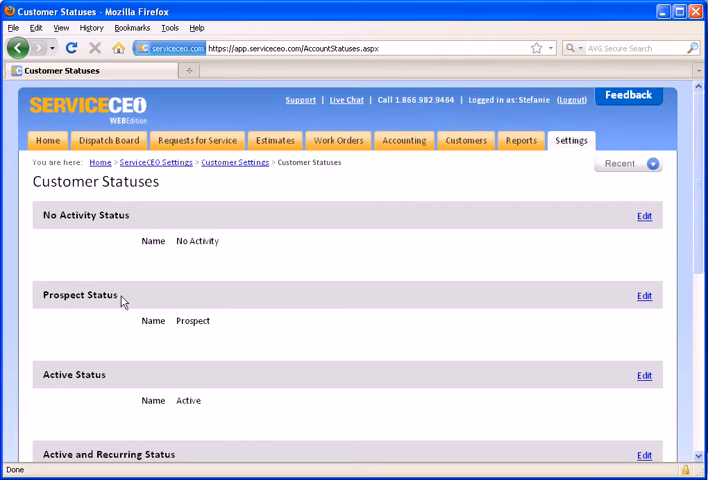
{"action": "scroll", "scroll_direction": "down", "scroll_amount": 3}
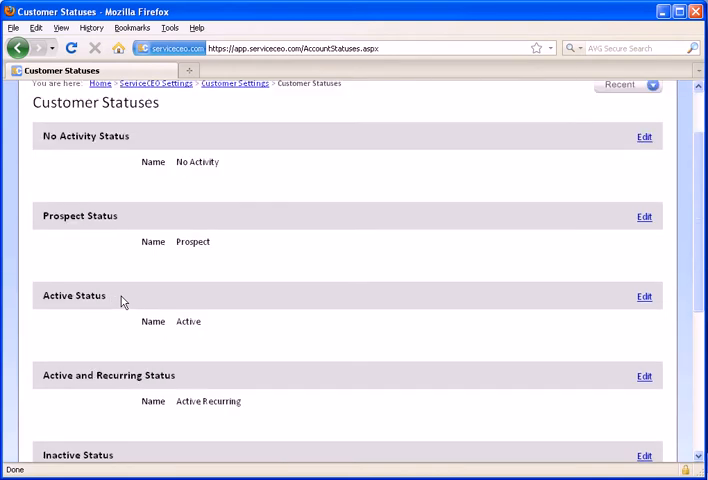
{"action": "scroll", "scroll_direction": "down", "scroll_amount": 3}
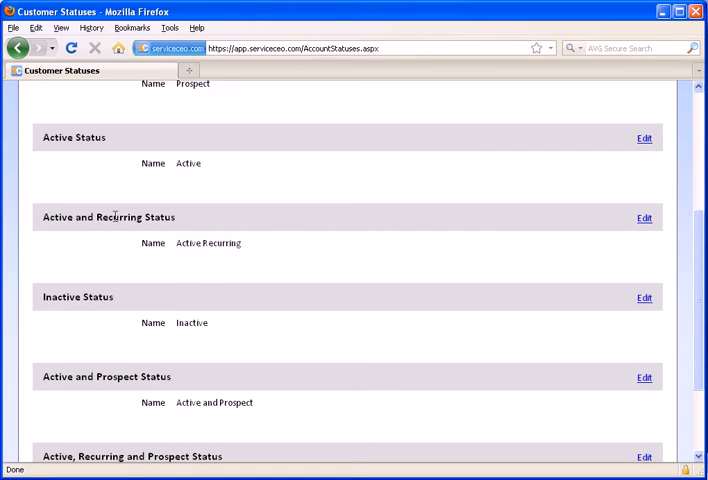
{"action": "mouse_move", "coordinate": [170, 216]}
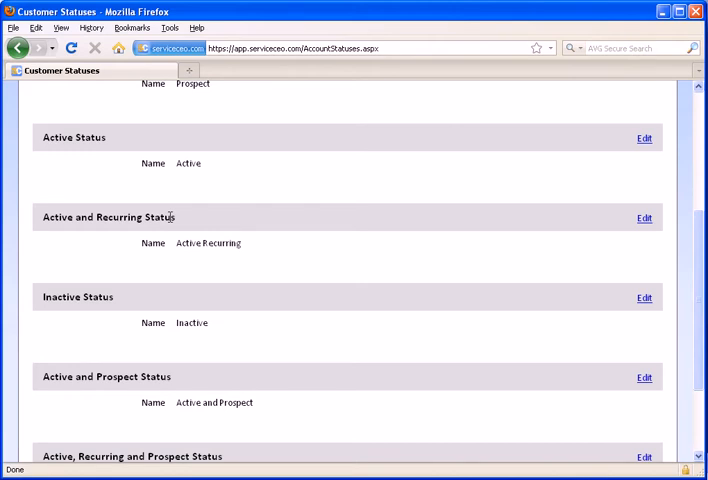
{"action": "scroll", "scroll_direction": "down", "scroll_amount": 3}
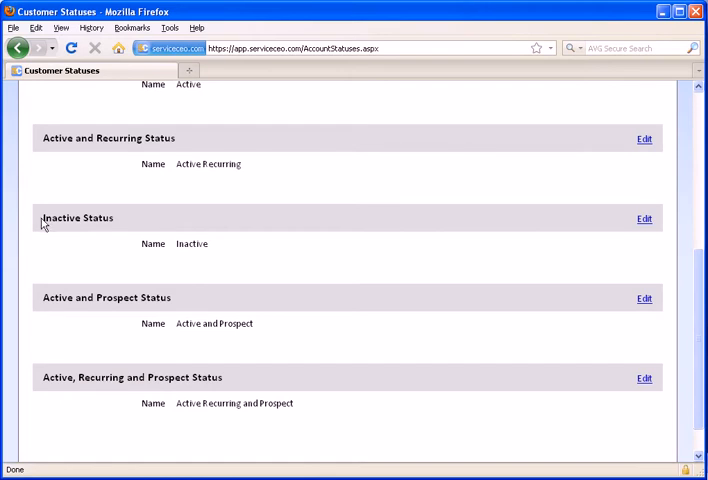
{"action": "mouse_move", "coordinate": [116, 224]}
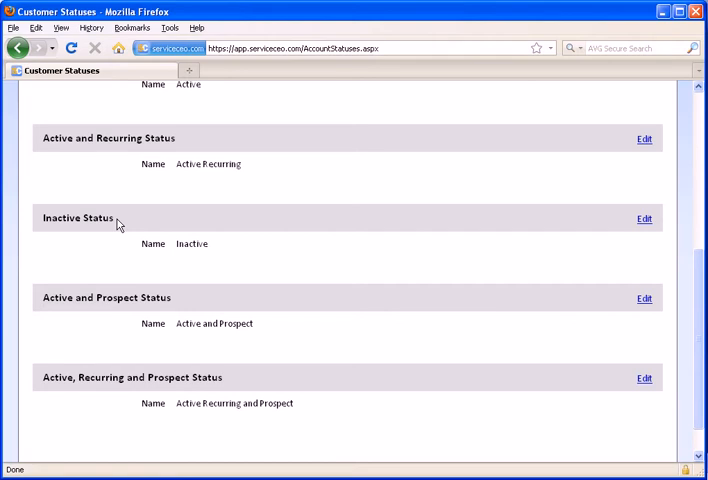
{"action": "mouse_move", "coordinate": [44, 300]}
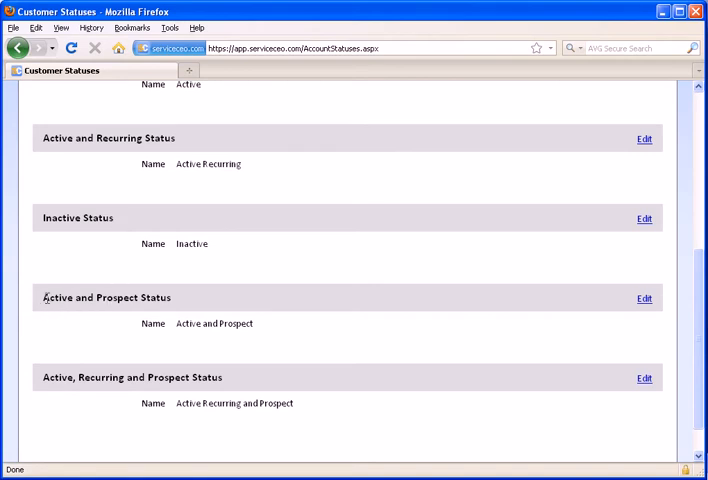
{"action": "mouse_move", "coordinate": [100, 302]}
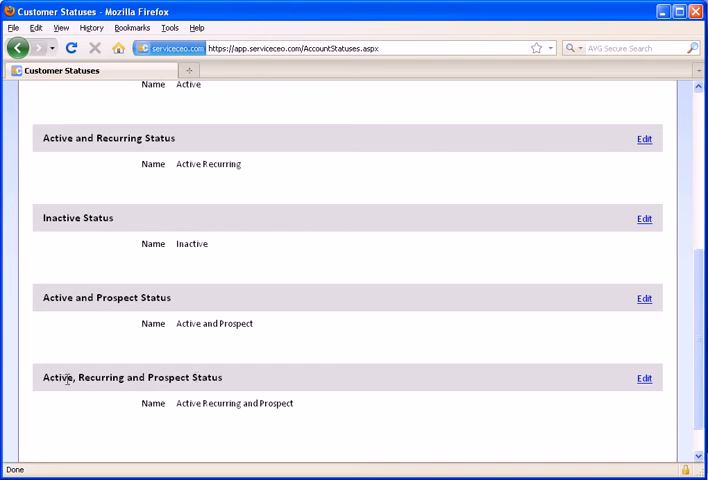
{"action": "mouse_move", "coordinate": [112, 380]}
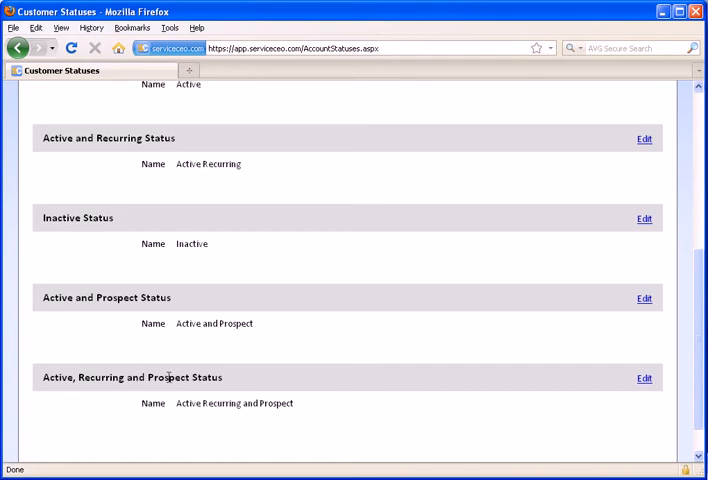
{"action": "mouse_move", "coordinate": [308, 398]}
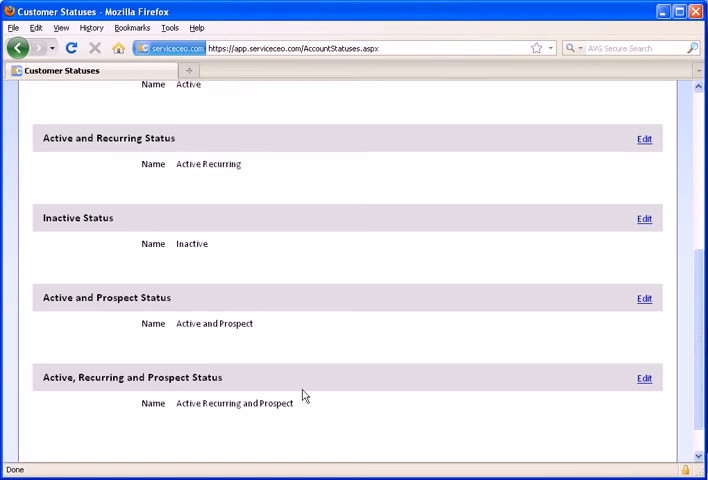
{"action": "mouse_move", "coordinate": [204, 244]}
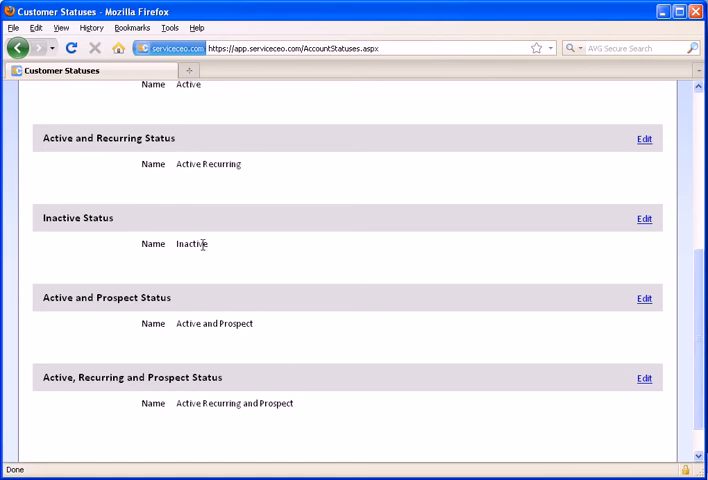
- Rename the Inactive status to Old Customers and save it
{"action": "left_click", "coordinate": [644, 220]}
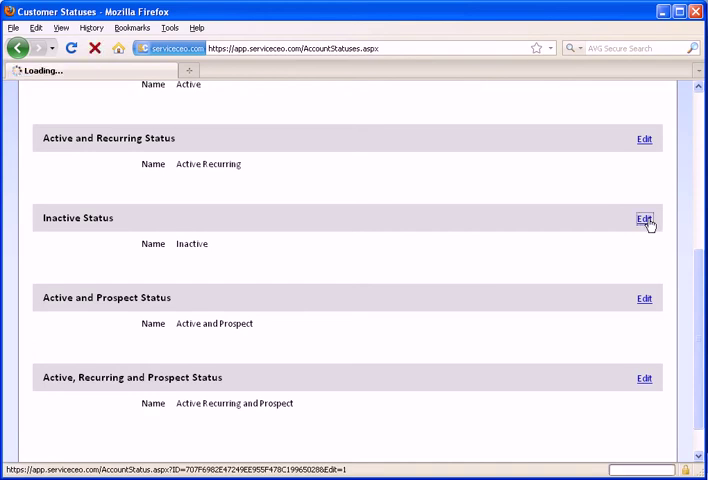
{"action": "left_click", "coordinate": [644, 220]}
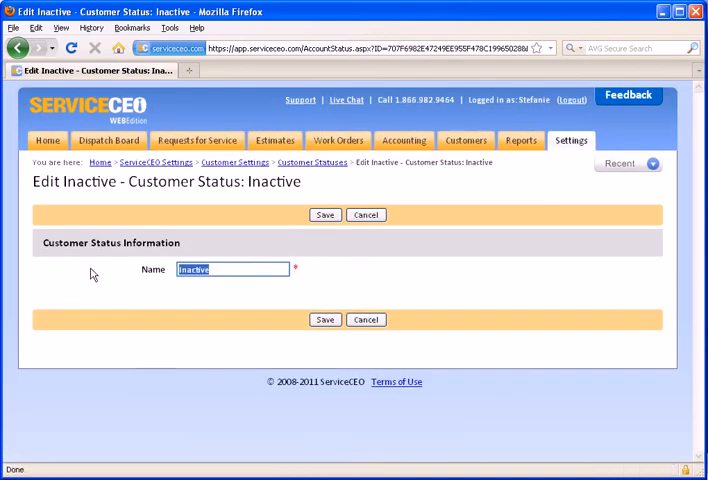
{"action": "type", "text": "Old"}
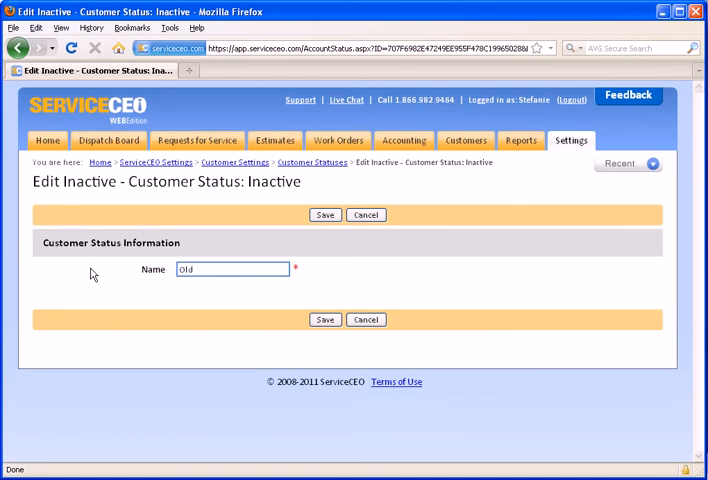
{"action": "type", "text": "Customers"}
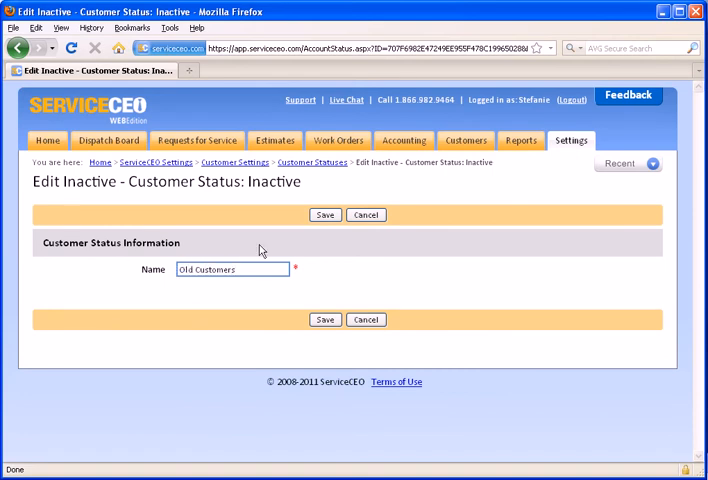
{"action": "left_click", "coordinate": [324, 214]}
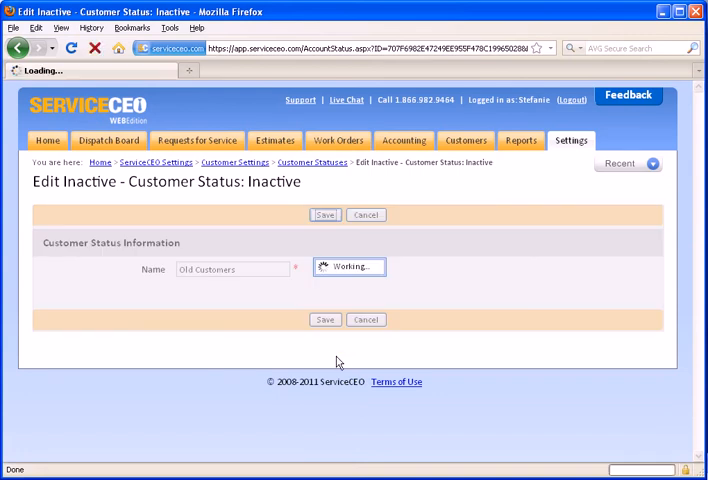
{"action": "left_click", "coordinate": [324, 214]}
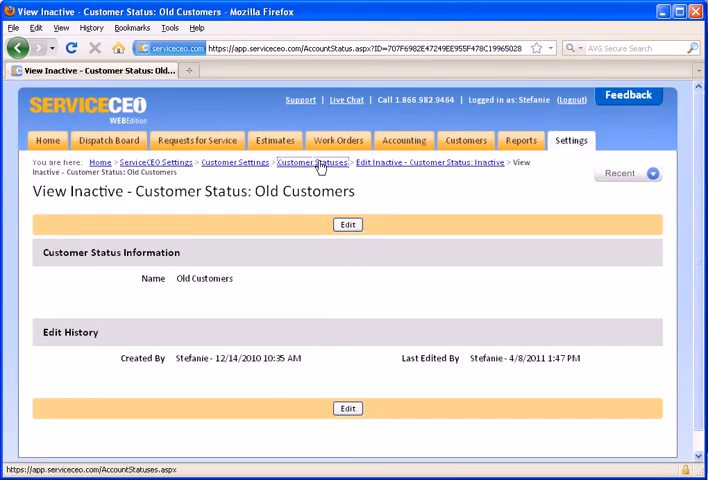
- Return to the statuses list, confirm Old Customers, and go back to Customer Settings
{"action": "left_click", "coordinate": [312, 162]}
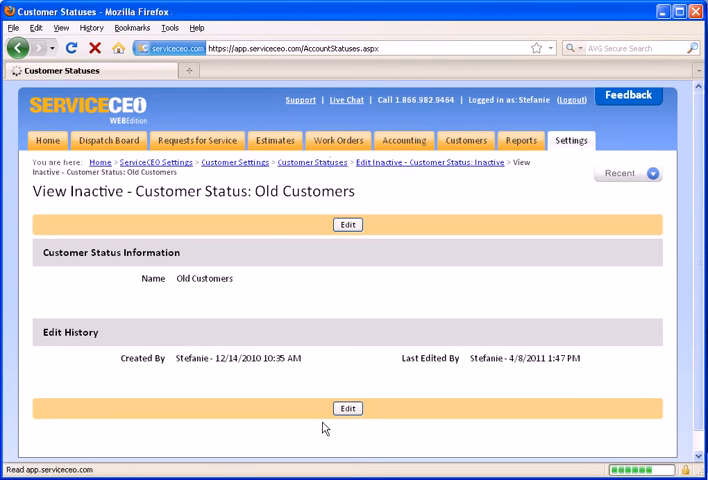
{"action": "left_click", "coordinate": [312, 162]}
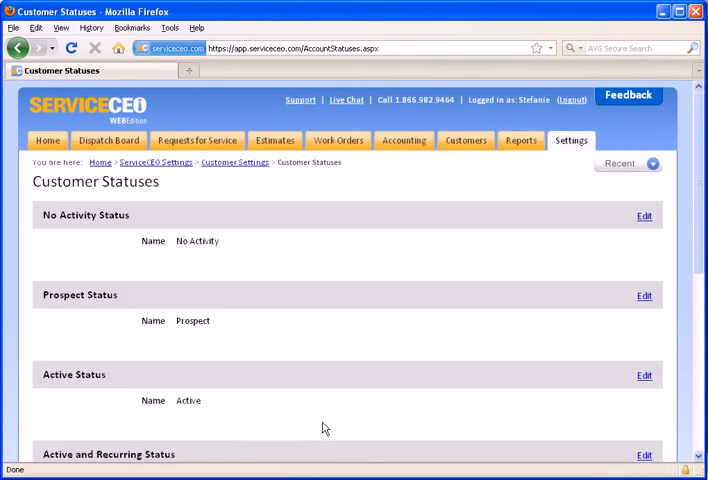
{"action": "scroll", "scroll_direction": "down", "scroll_amount": 3}
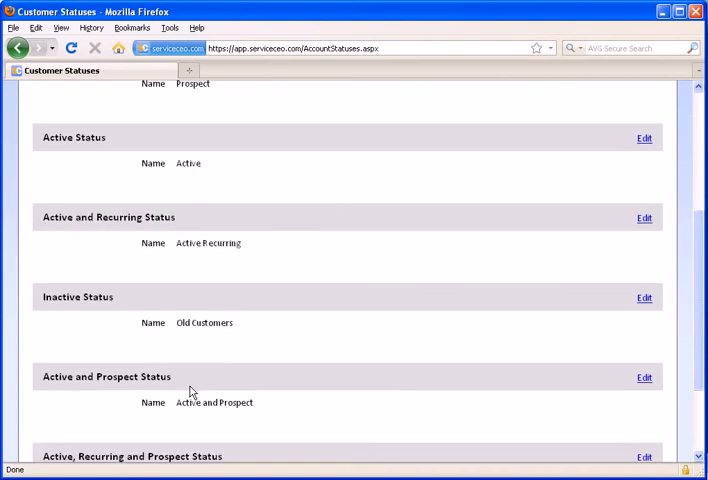
{"action": "scroll", "scroll_direction": "up", "scroll_amount": 3}
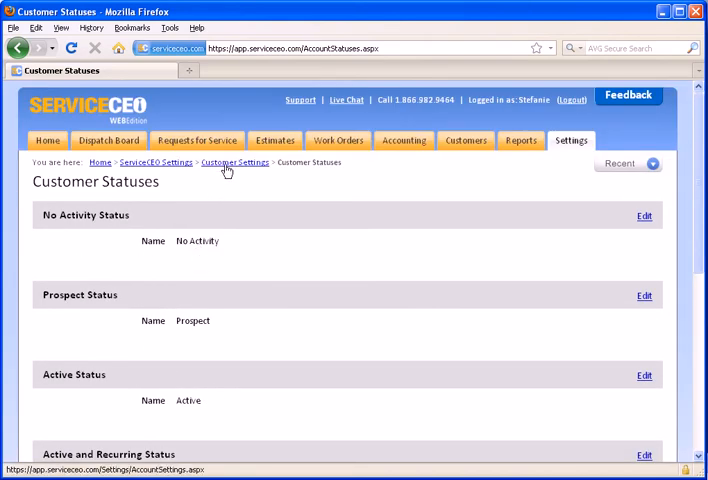
{"action": "left_click", "coordinate": [234, 162]}
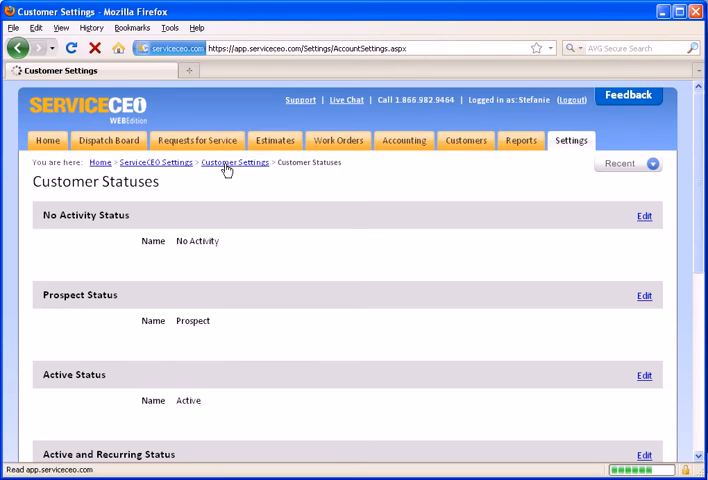
- Edit the next customer number, keep it at 136, and return to Customer Settings
{"action": "left_click", "coordinate": [234, 162]}
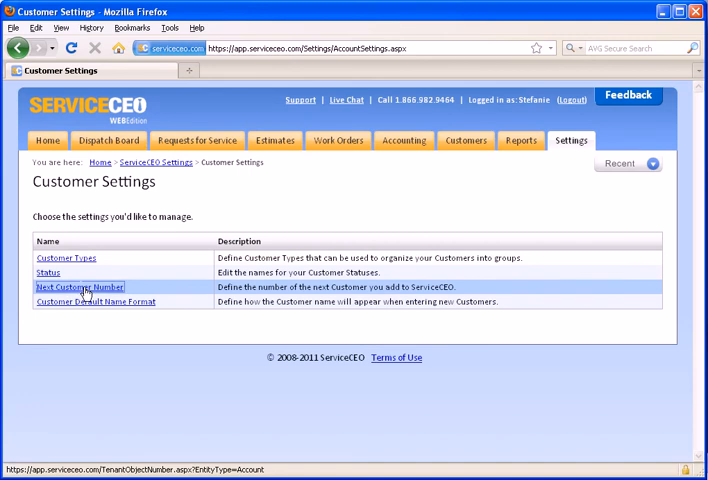
{"action": "left_click", "coordinate": [80, 288]}
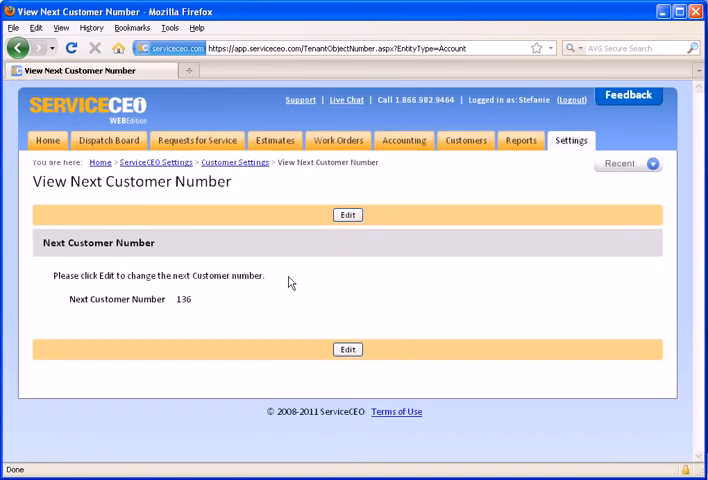
{"action": "left_click", "coordinate": [348, 214]}
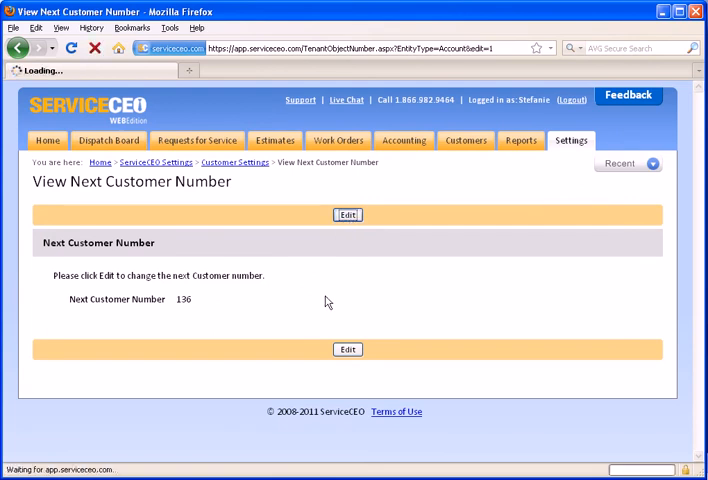
{"action": "left_click", "coordinate": [348, 214]}
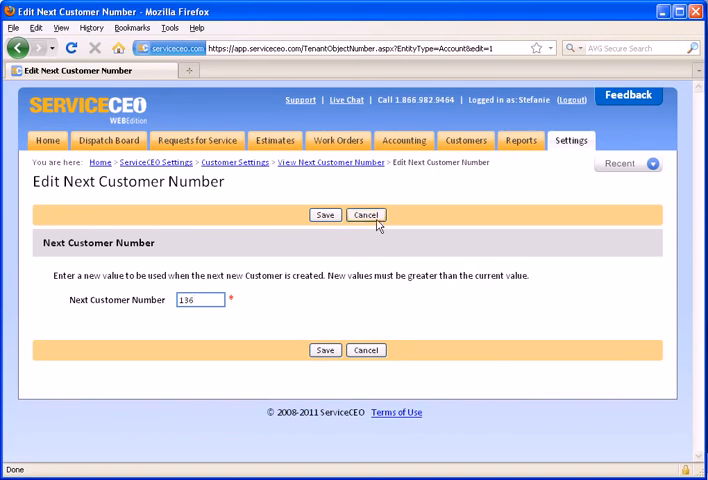
{"action": "left_click", "coordinate": [324, 214]}
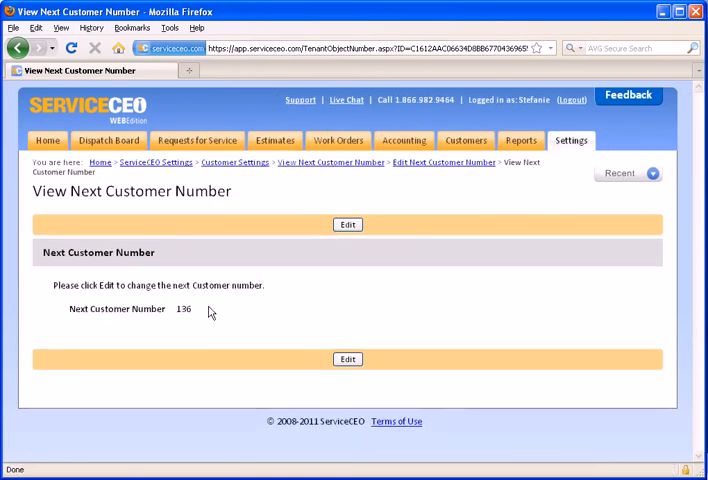
{"action": "mouse_move", "coordinate": [224, 176]}
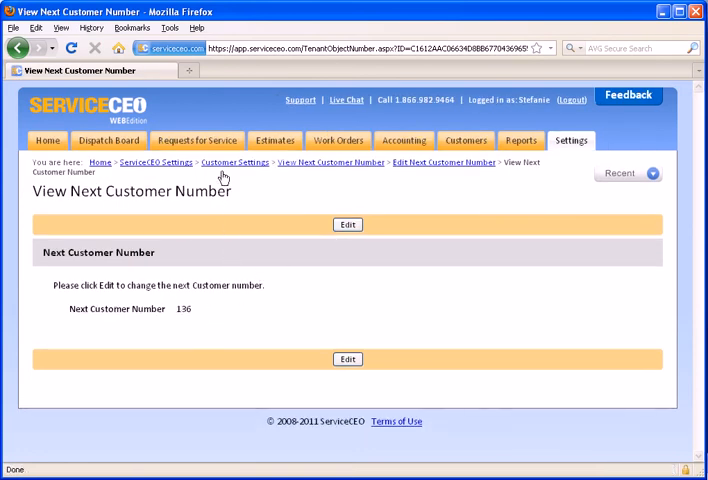
{"action": "left_click", "coordinate": [234, 162]}
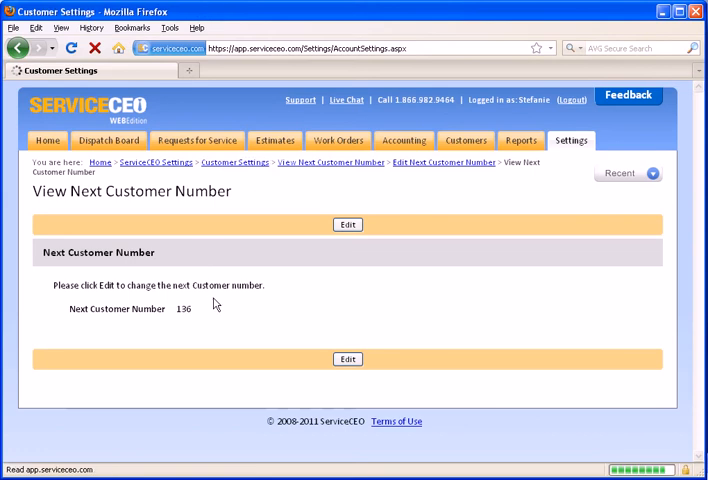
- Set the default customer name format to 'Last, Name' and save, then go to Customers
{"action": "left_click", "coordinate": [234, 162]}
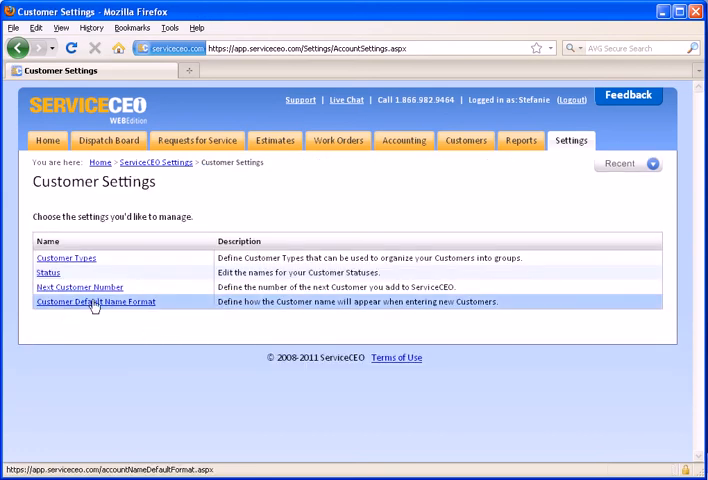
{"action": "left_click", "coordinate": [96, 300]}
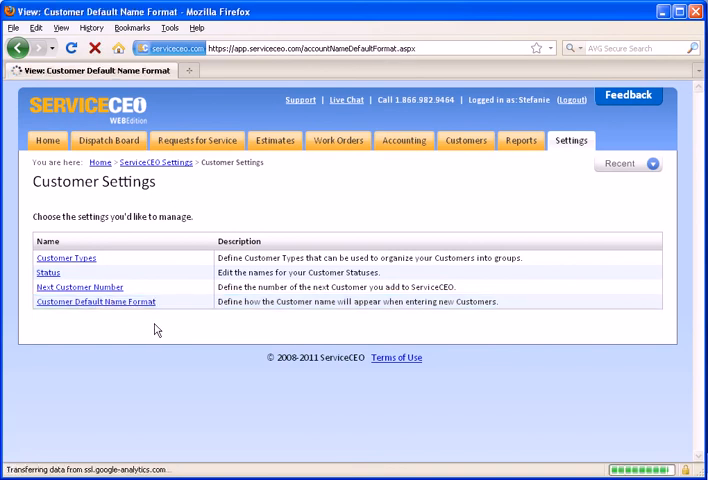
{"action": "left_click", "coordinate": [96, 300]}
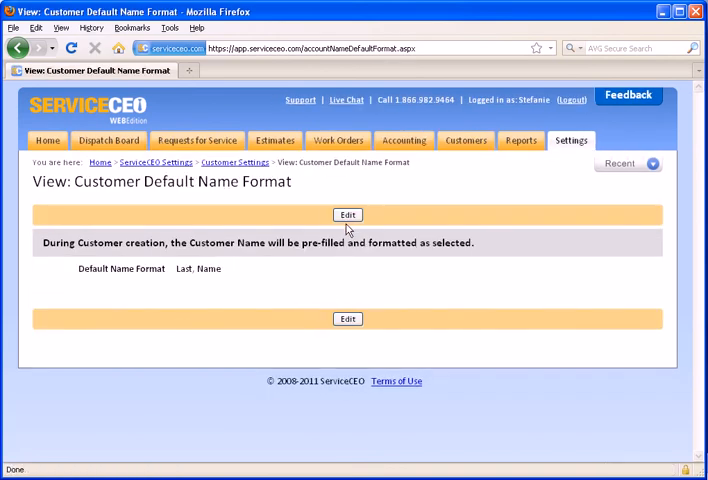
{"action": "left_click", "coordinate": [348, 214]}
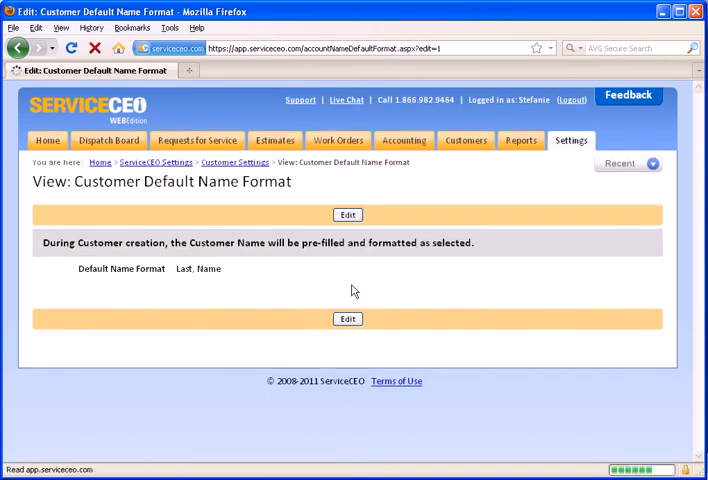
{"action": "left_click", "coordinate": [348, 214]}
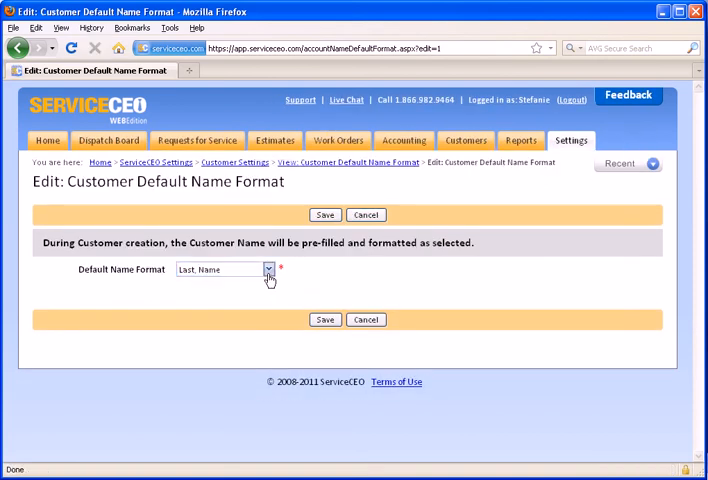
{"action": "left_click", "coordinate": [268, 268]}
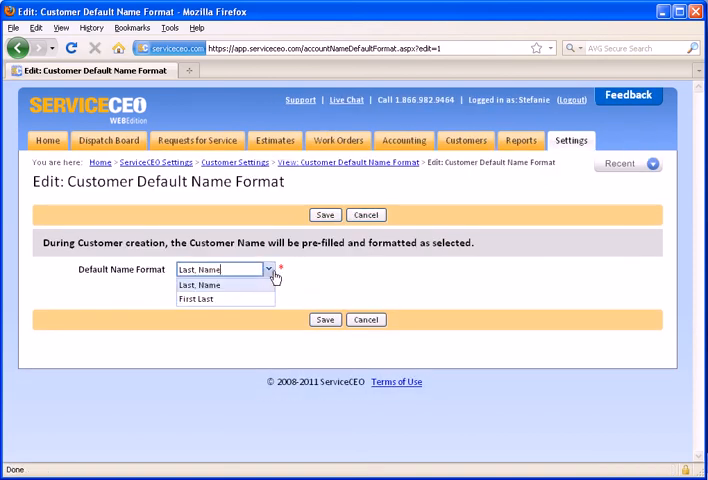
{"action": "mouse_move", "coordinate": [258, 288]}
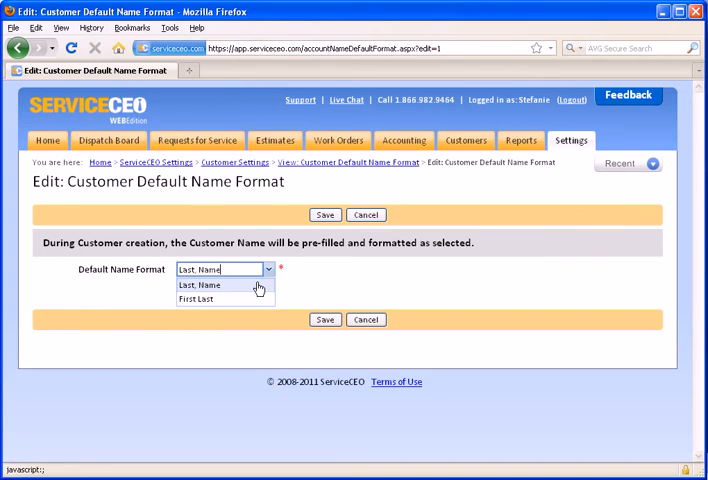
{"action": "mouse_move", "coordinate": [274, 300]}
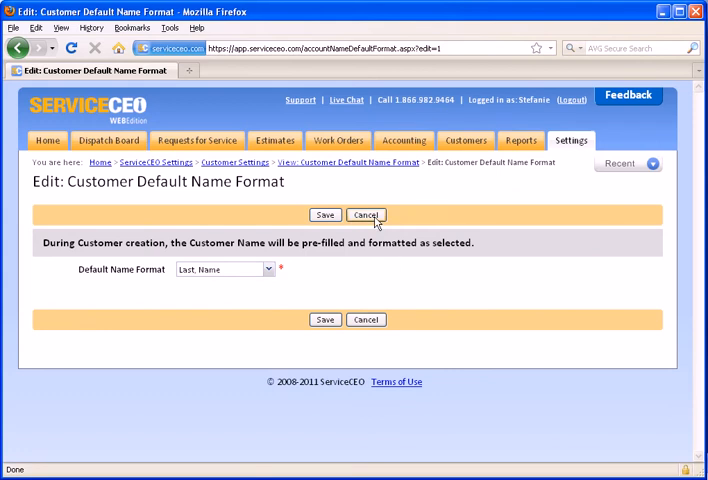
{"action": "left_click", "coordinate": [364, 214]}
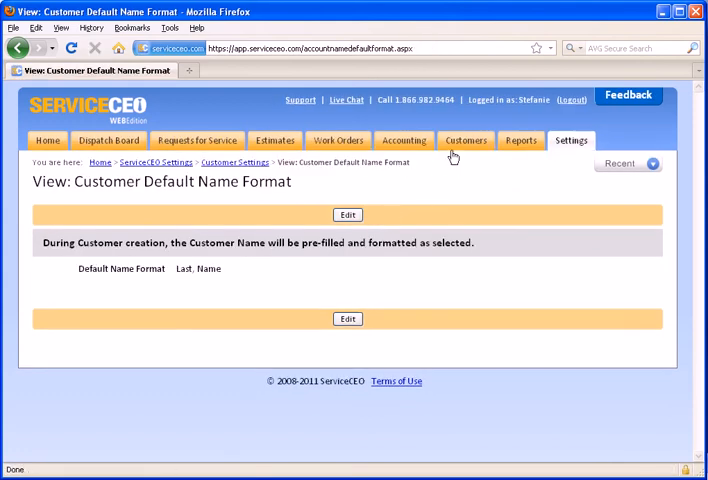
{"action": "left_click", "coordinate": [464, 140]}
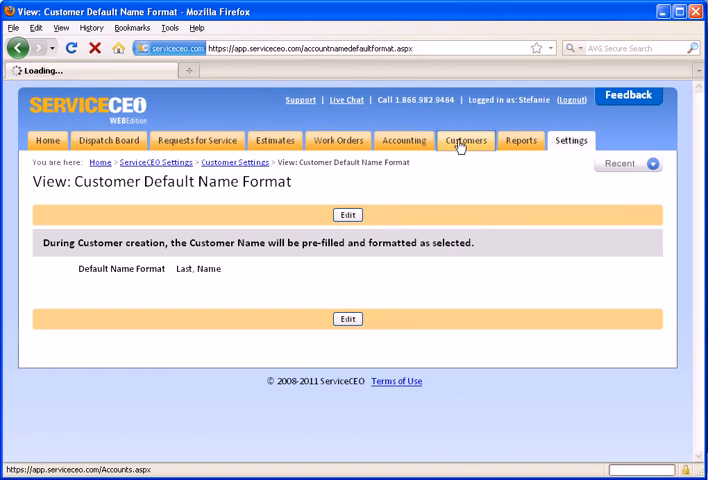
{"action": "left_click", "coordinate": [464, 140]}
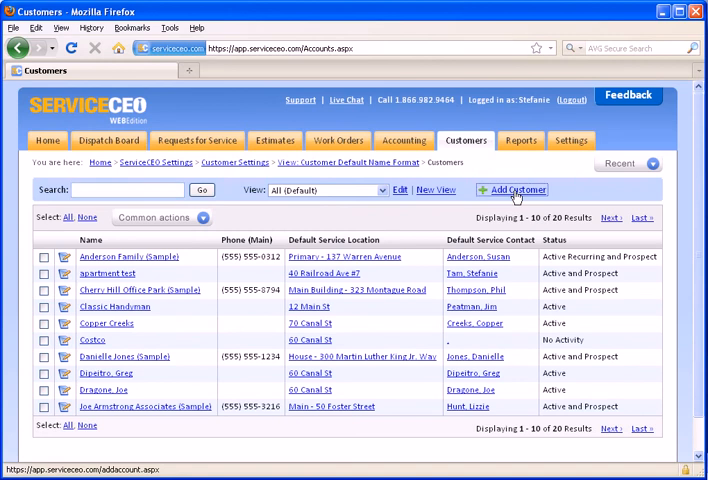
{"action": "left_click", "coordinate": [518, 190]}
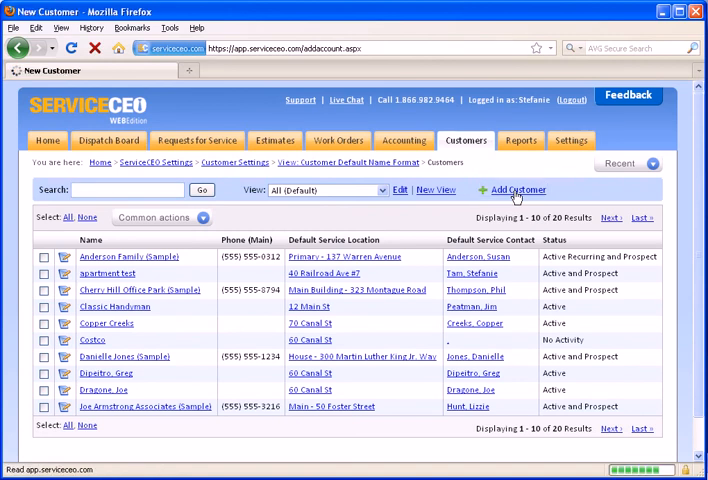
{"action": "left_click", "coordinate": [516, 190]}
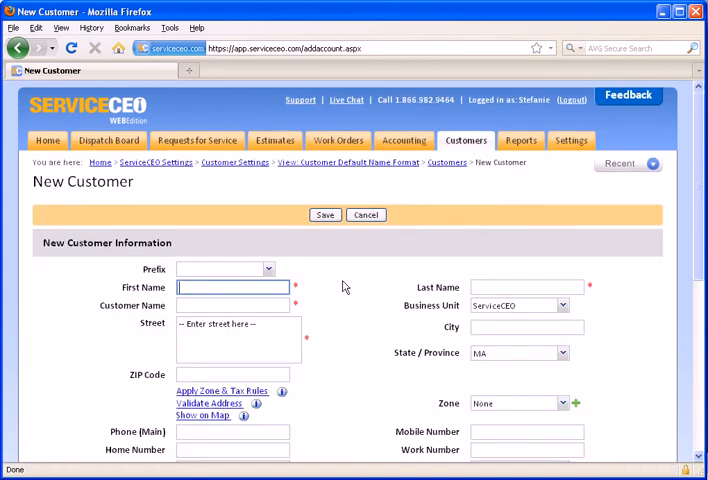
{"action": "mouse_move", "coordinate": [390, 292]}
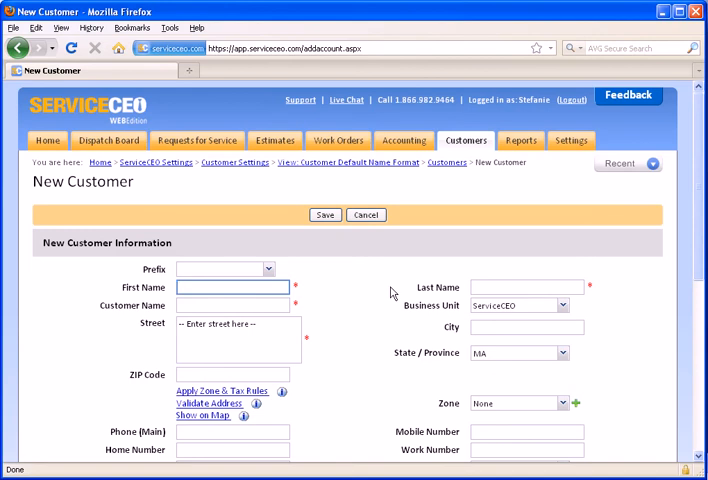
{"action": "type", "text": "Andrew"}
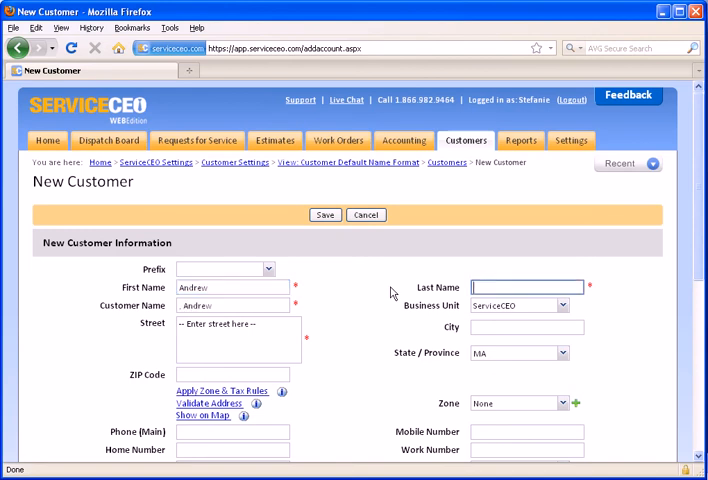
{"action": "type", "text": "Ryding"}
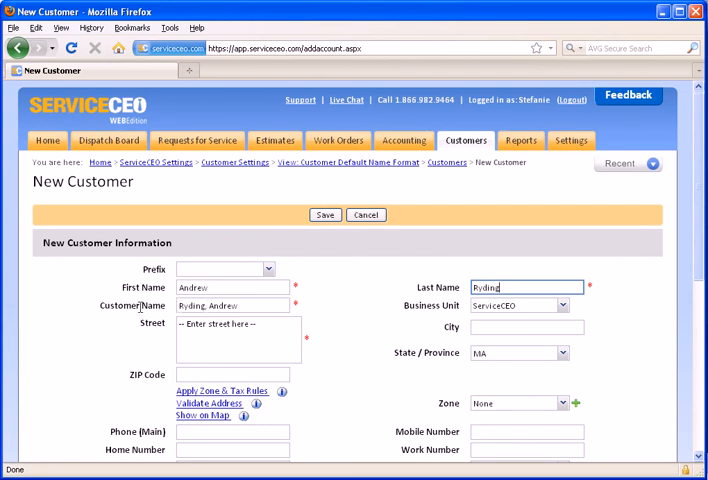
{"action": "mouse_move", "coordinate": [350, 324]}
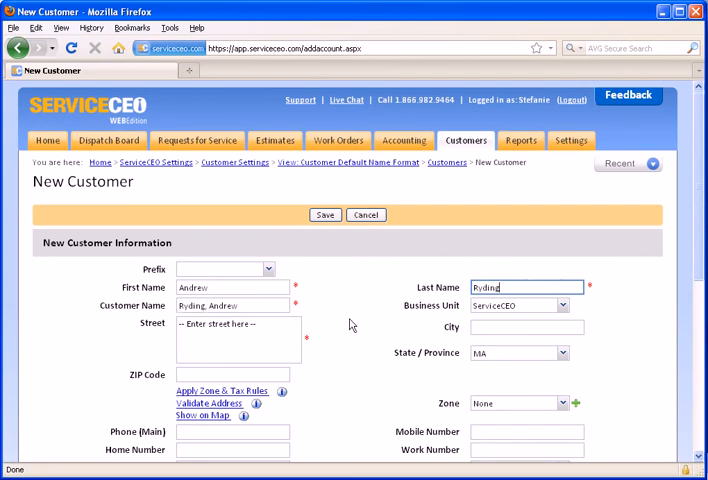
- Set the customer type to Condo and save the new customer
{"action": "scroll", "scroll_direction": "down", "scroll_amount": 3}
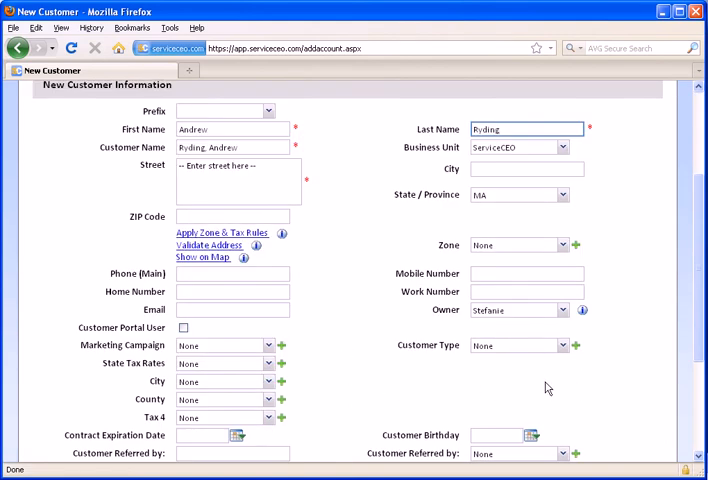
{"action": "left_click", "coordinate": [560, 344]}
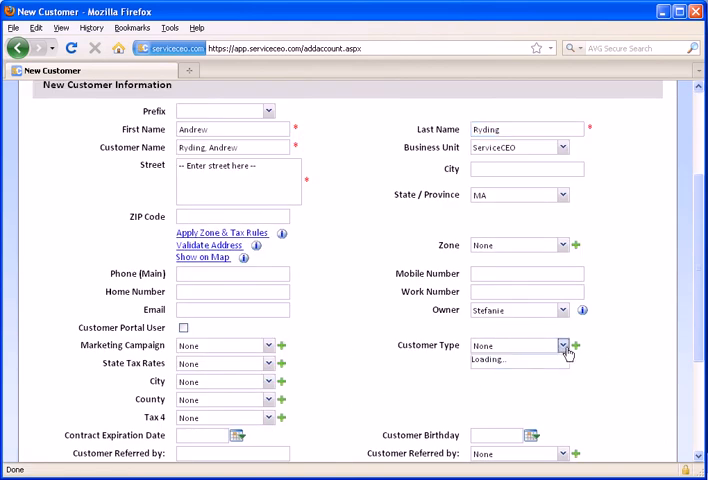
{"action": "left_click", "coordinate": [564, 344]}
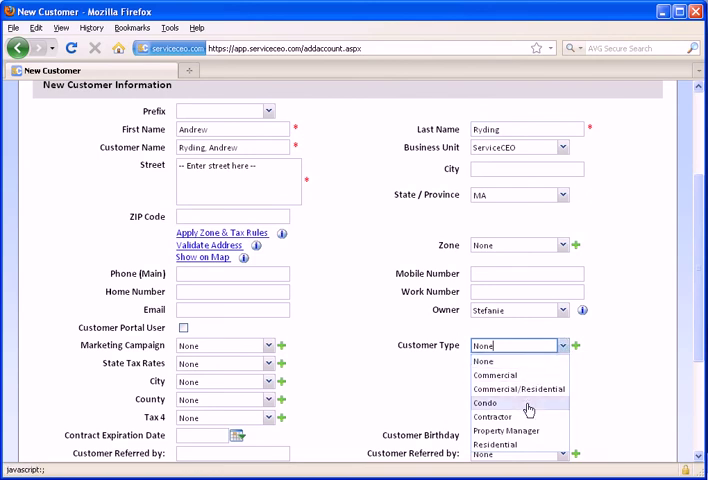
{"action": "left_click", "coordinate": [484, 402]}
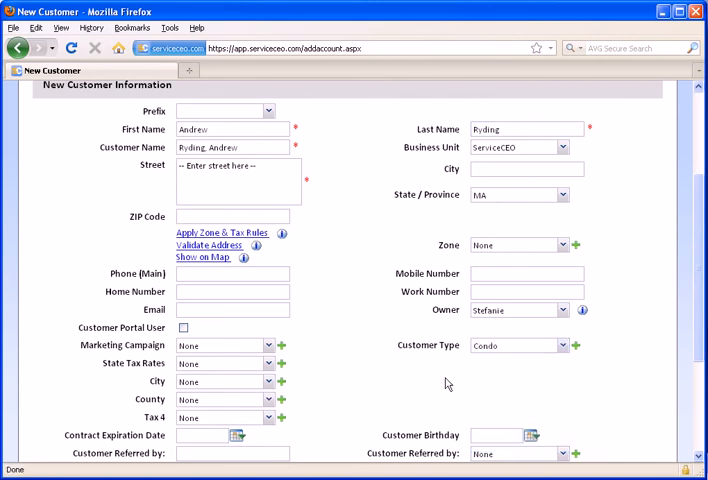
{"action": "scroll", "scroll_direction": "down", "scroll_amount": 3}
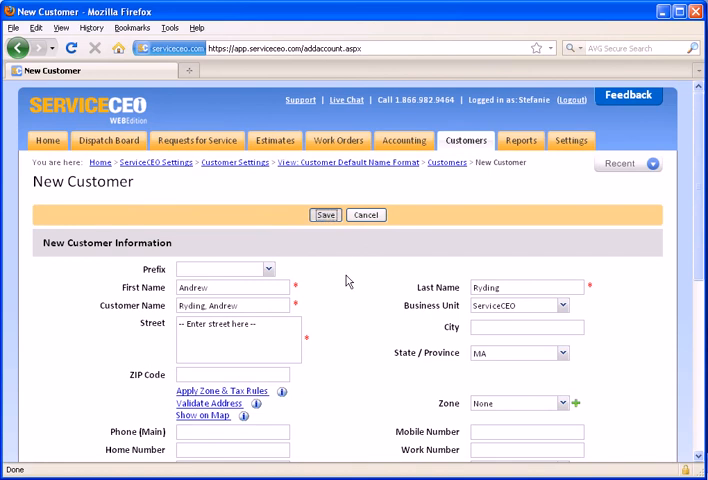
{"action": "left_click", "coordinate": [324, 214]}
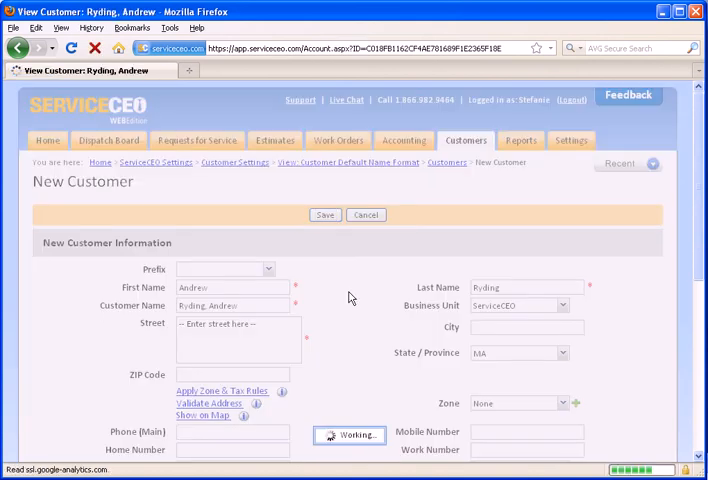
{"action": "left_click", "coordinate": [324, 214]}
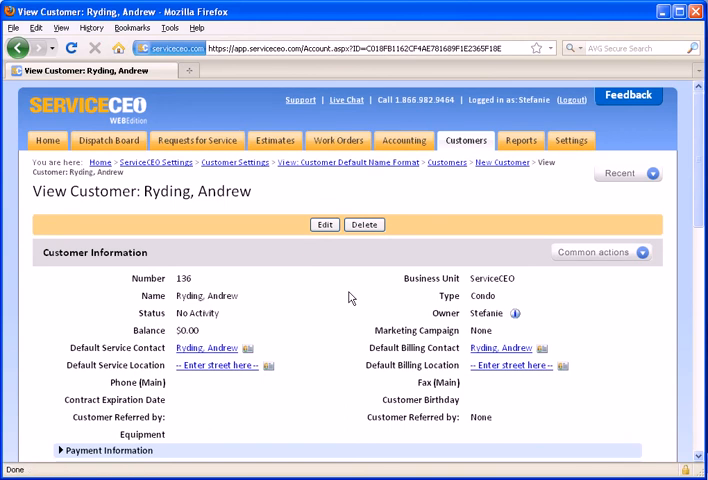
{"action": "mouse_move", "coordinate": [304, 294]}
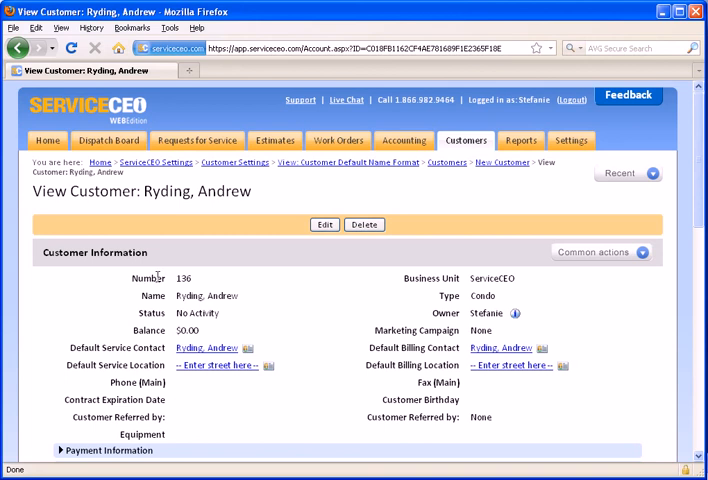
{"action": "double_click", "coordinate": [180, 278]}
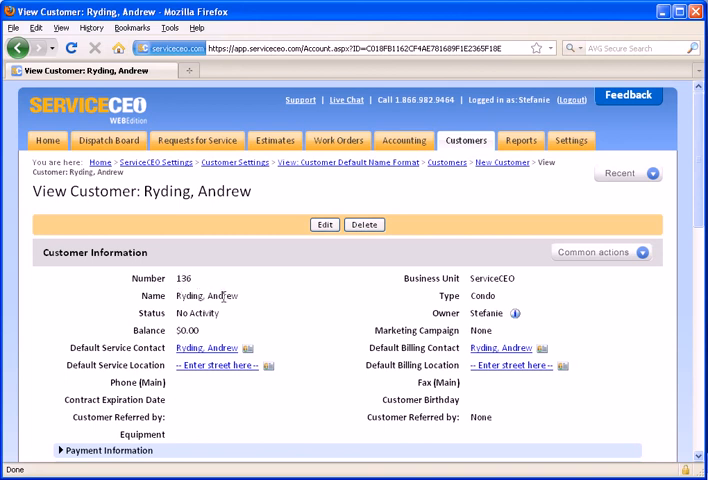
{"action": "mouse_move", "coordinate": [248, 300]}
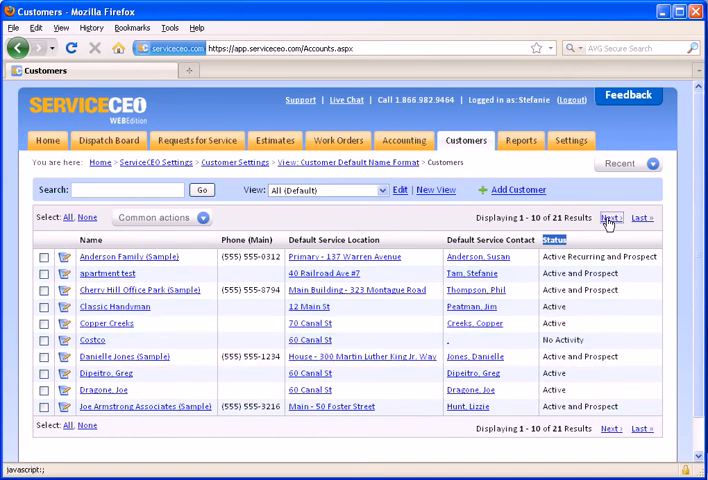
{"action": "left_click", "coordinate": [612, 216]}
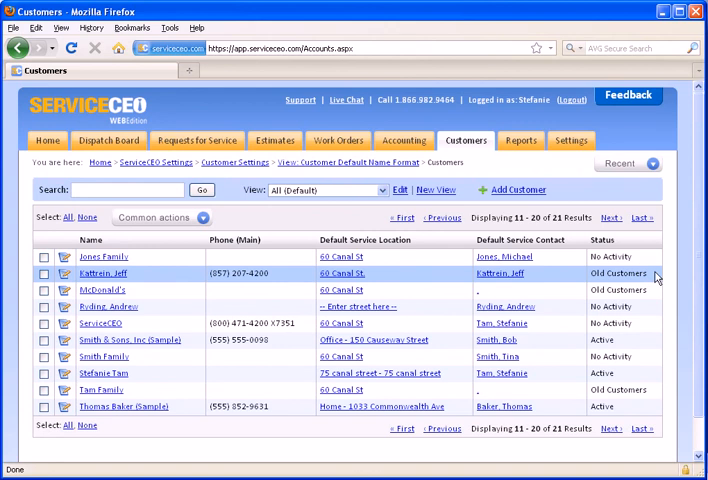
{"action": "double_click", "coordinate": [622, 272]}
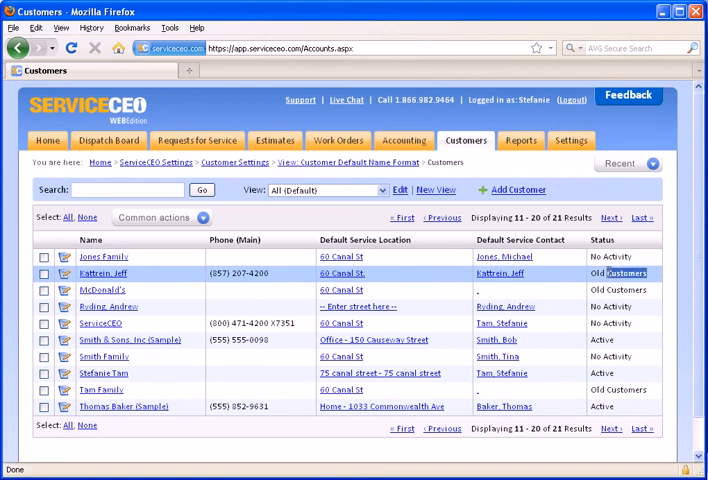
{"action": "double_click", "coordinate": [612, 272]}
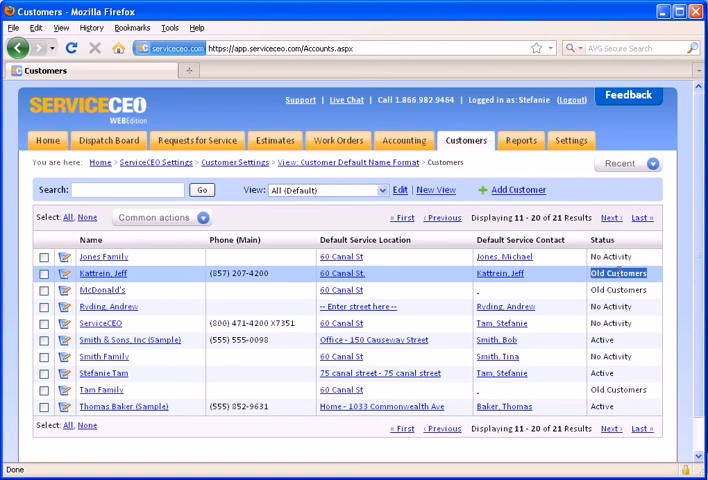